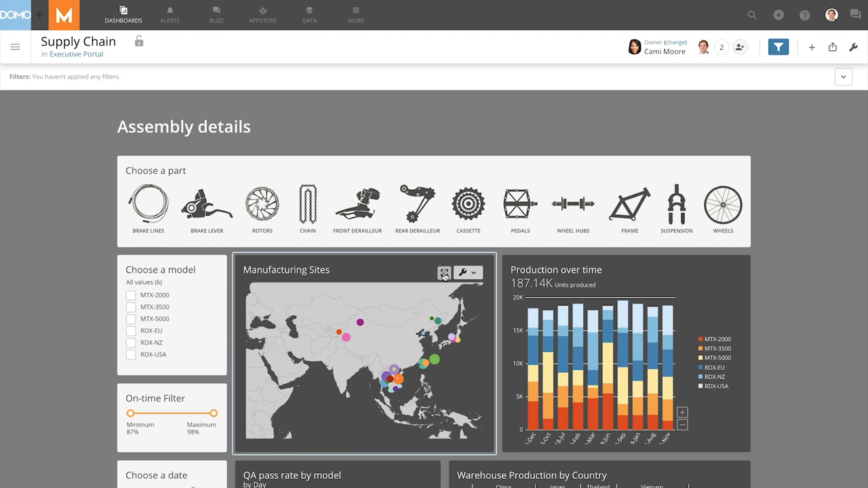
- View the Manufacturing Sites map card on its own details page
{"action": "left_click", "coordinate": [445, 274]}
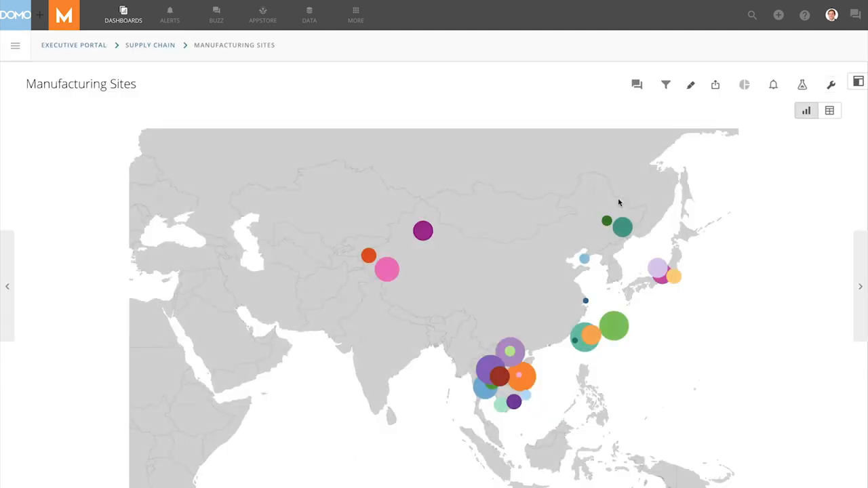
{"action": "mouse_move", "coordinate": [652, 203]}
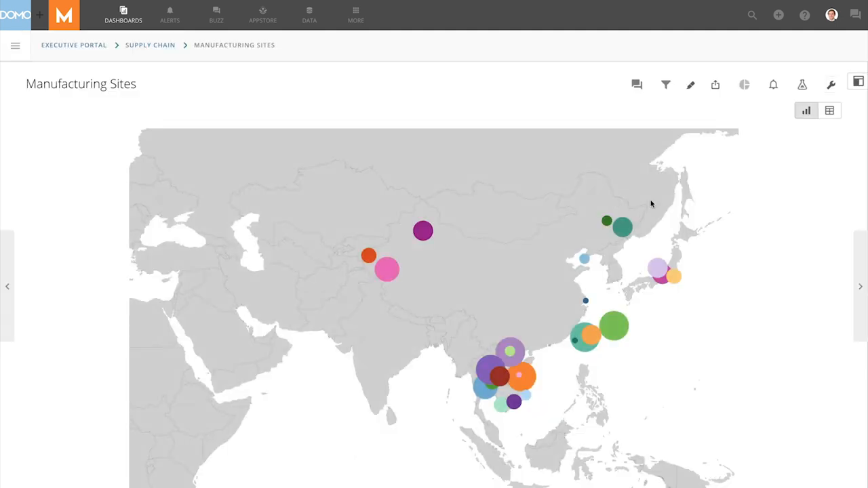
- Edit the card's drill path via the wrench menu, listing by-location and comparison views
{"action": "left_click", "coordinate": [832, 84]}
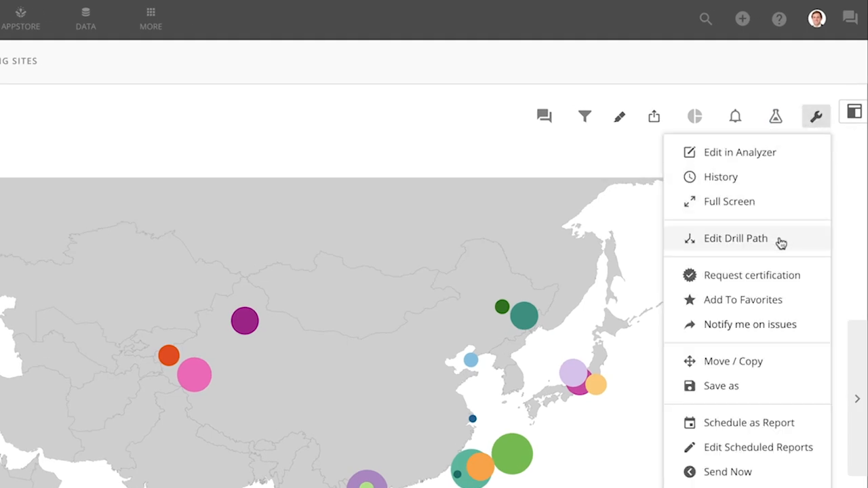
{"action": "left_click", "coordinate": [736, 239]}
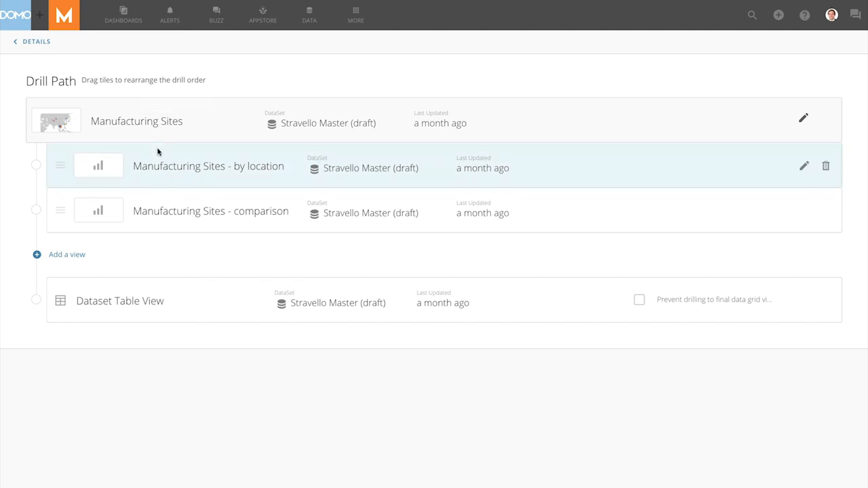
{"action": "mouse_move", "coordinate": [230, 166]}
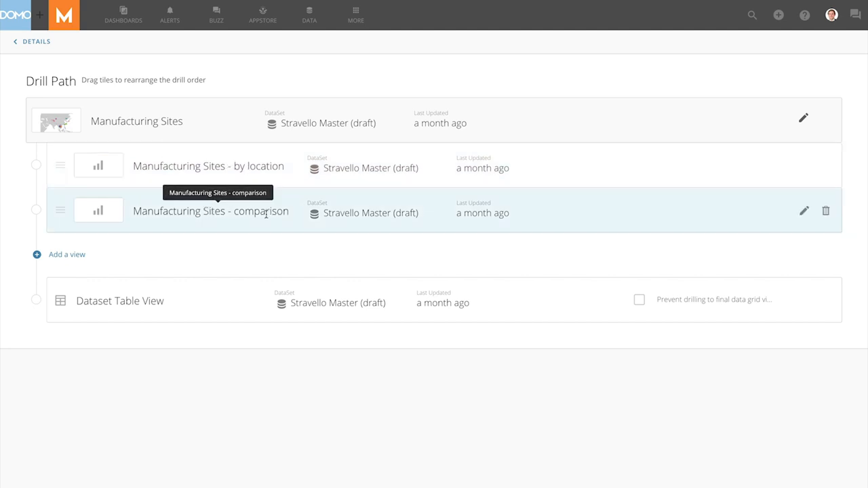
{"action": "mouse_move", "coordinate": [194, 128]}
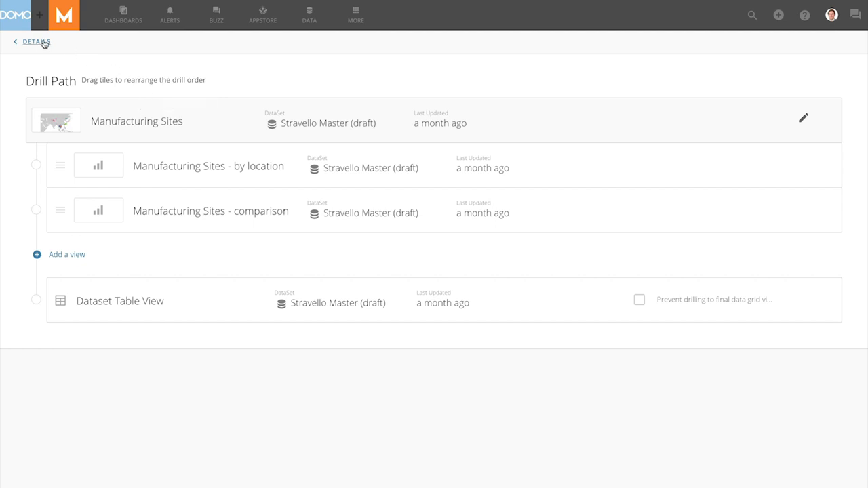
- Go back to the map and drill into the Da Nang International Warehouse site
{"action": "left_click", "coordinate": [35, 40]}
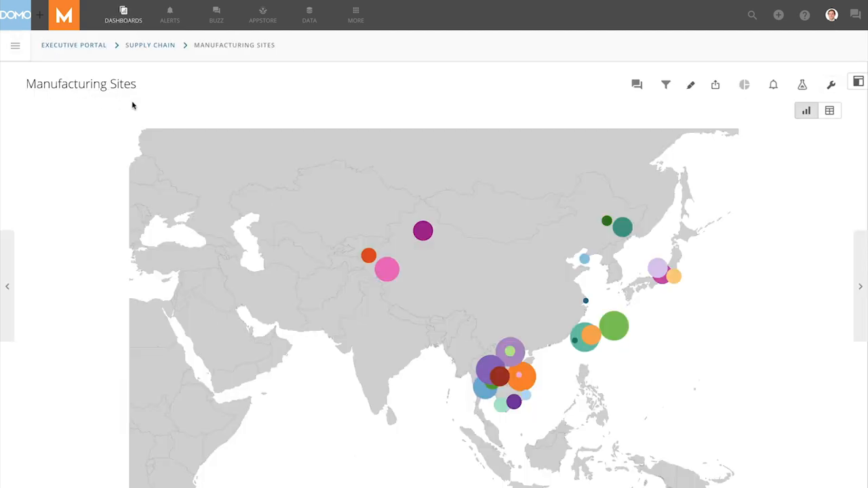
{"action": "mouse_move", "coordinate": [386, 269]}
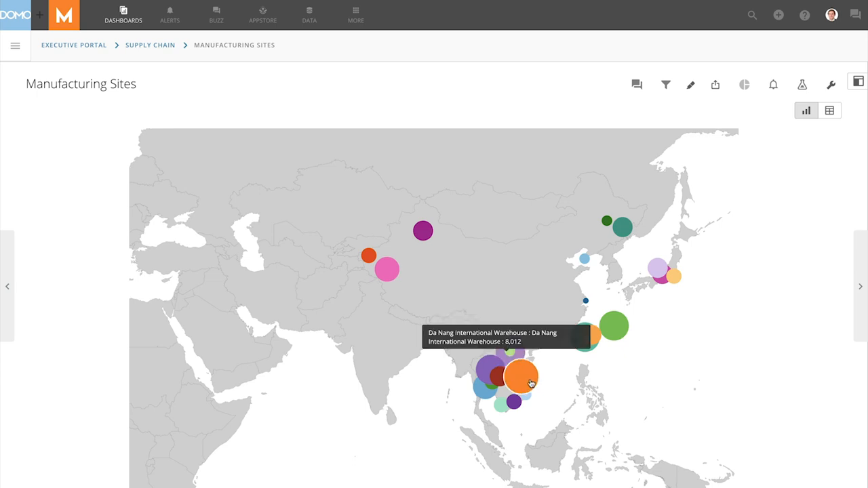
{"action": "left_click", "coordinate": [519, 374]}
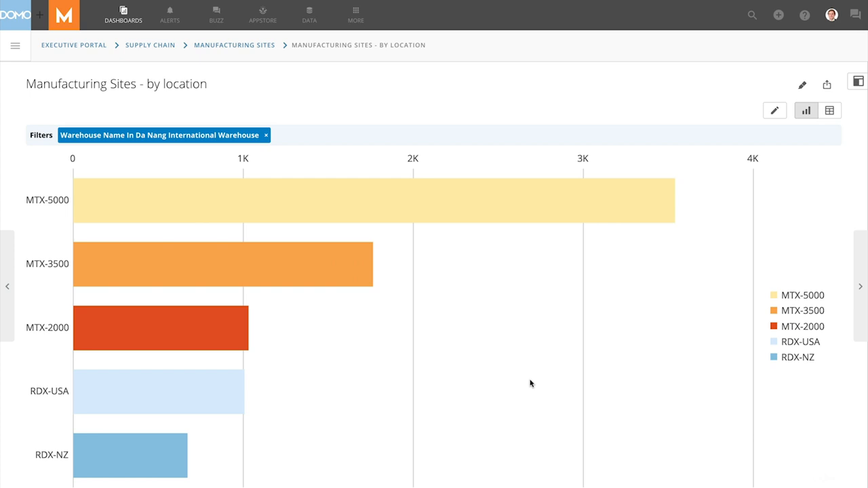
{"action": "mouse_move", "coordinate": [485, 218]}
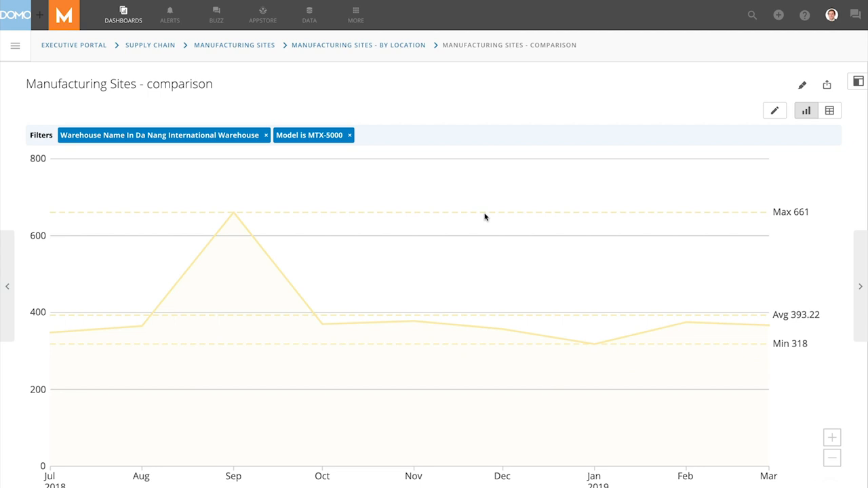
{"action": "mouse_move", "coordinate": [150, 44]}
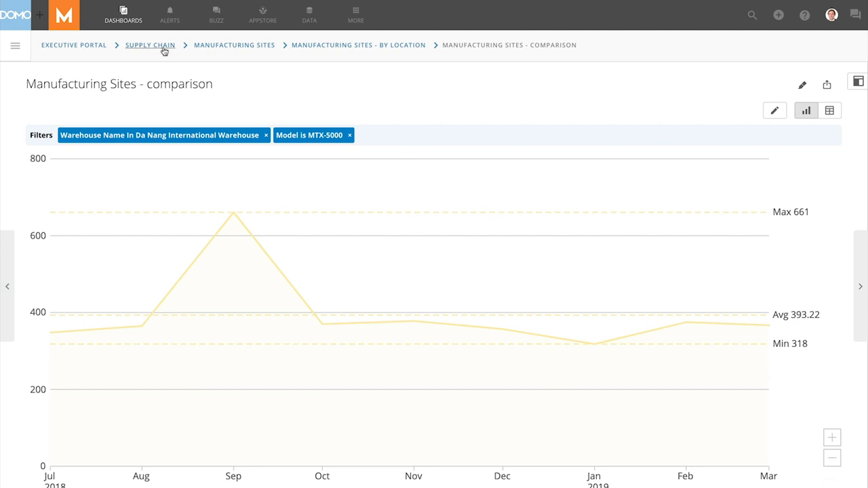
- Back on the Supply Chain dashboard in edit mode, show Manufacturing Sites content options
{"action": "left_click", "coordinate": [149, 45]}
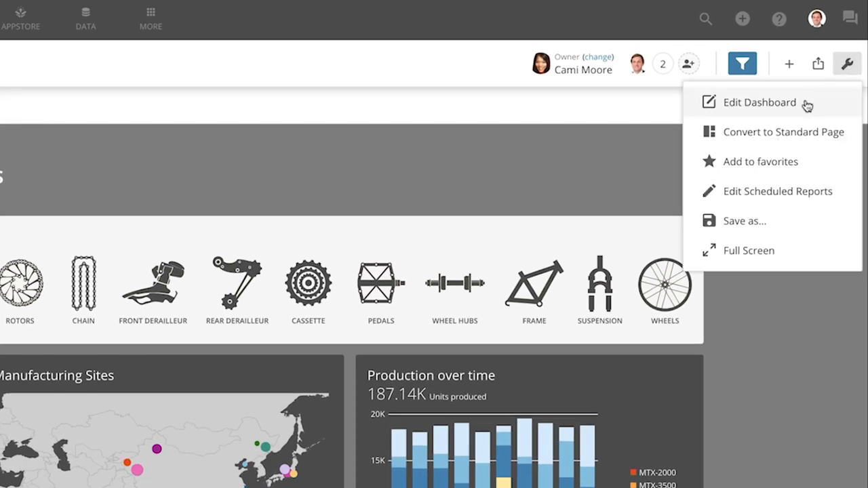
{"action": "left_click", "coordinate": [760, 101]}
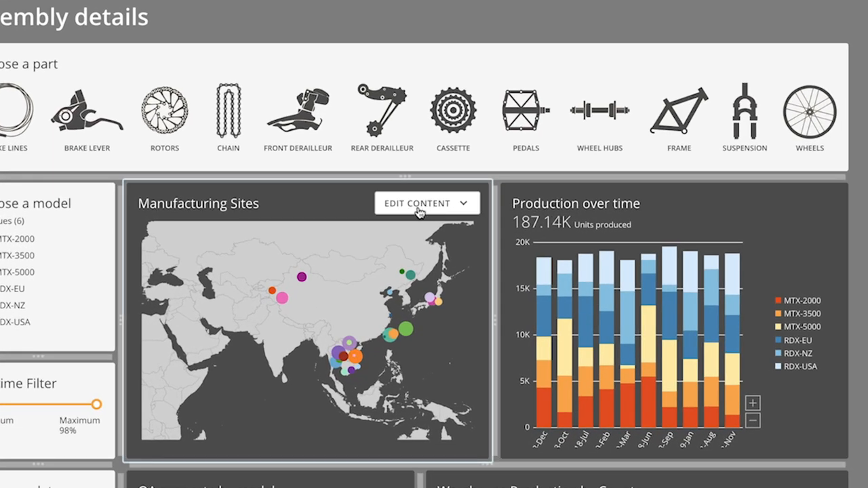
{"action": "left_click", "coordinate": [426, 203]}
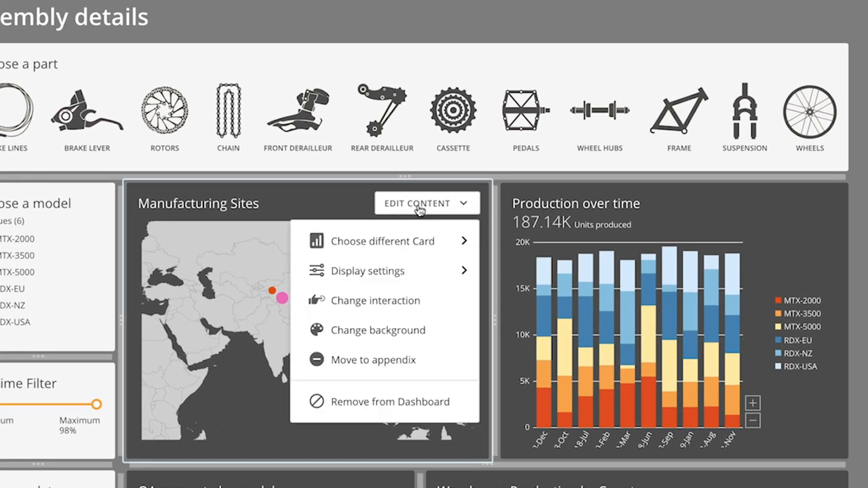
{"action": "mouse_move", "coordinate": [385, 271]}
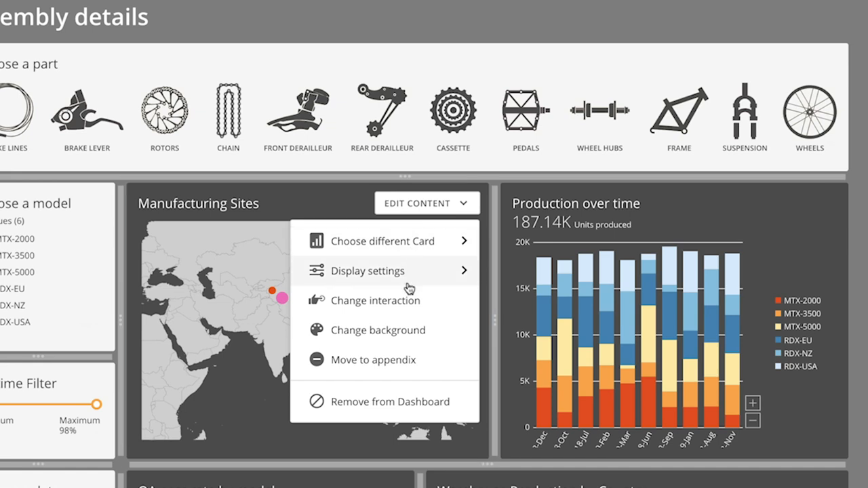
- In the card's interaction settings, select Drill in place
{"action": "left_click", "coordinate": [375, 300]}
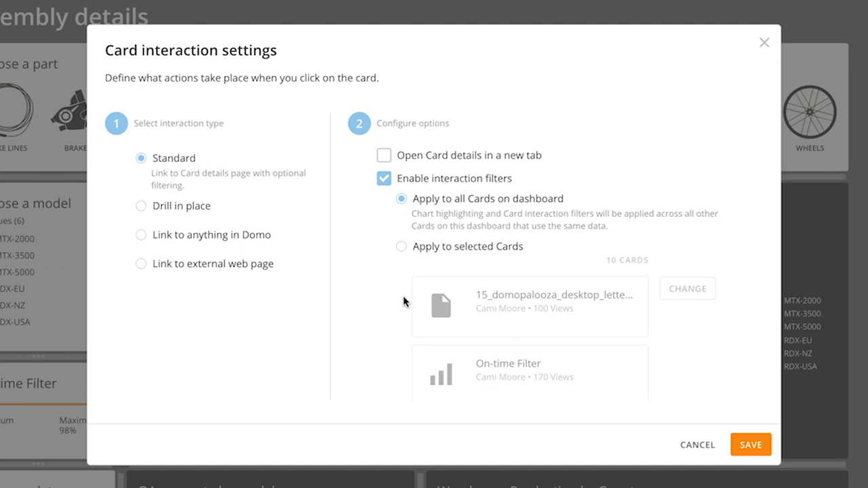
{"action": "mouse_move", "coordinate": [142, 211]}
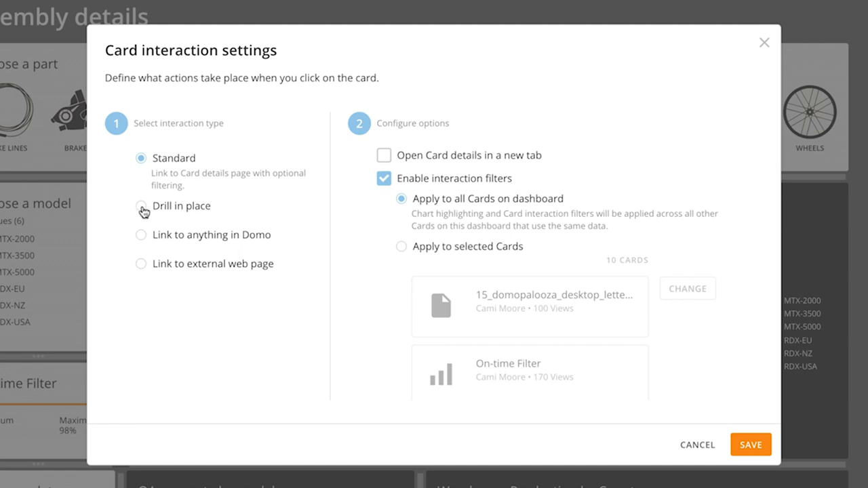
{"action": "left_click", "coordinate": [141, 207]}
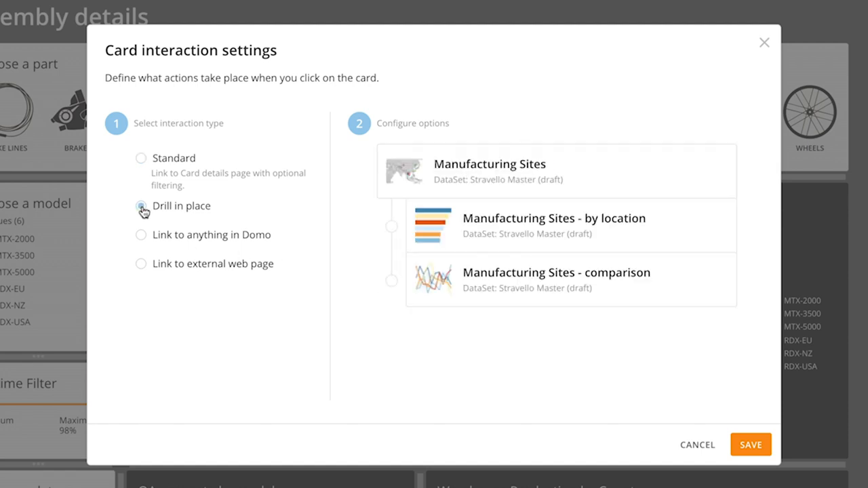
{"action": "left_click", "coordinate": [141, 206]}
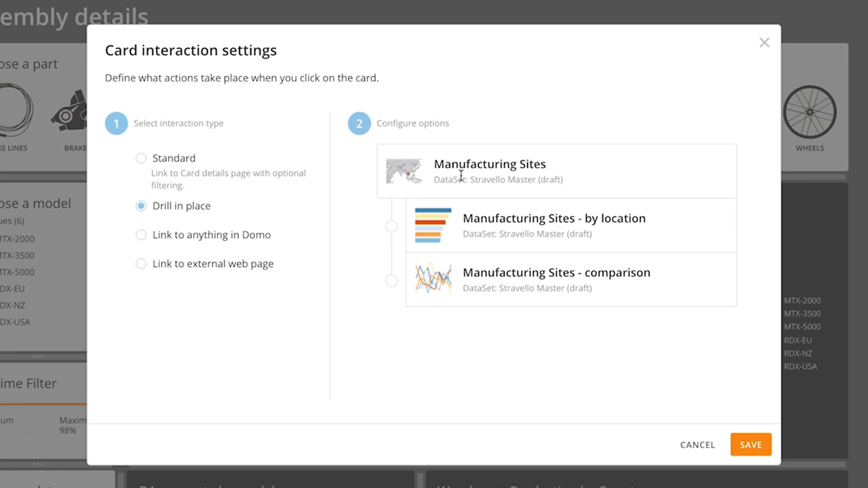
{"action": "mouse_move", "coordinate": [555, 168]}
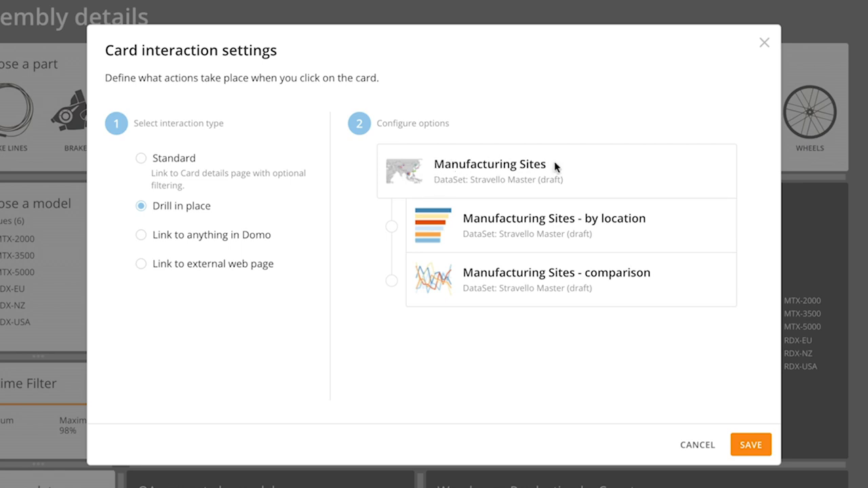
{"action": "mouse_move", "coordinate": [578, 204]}
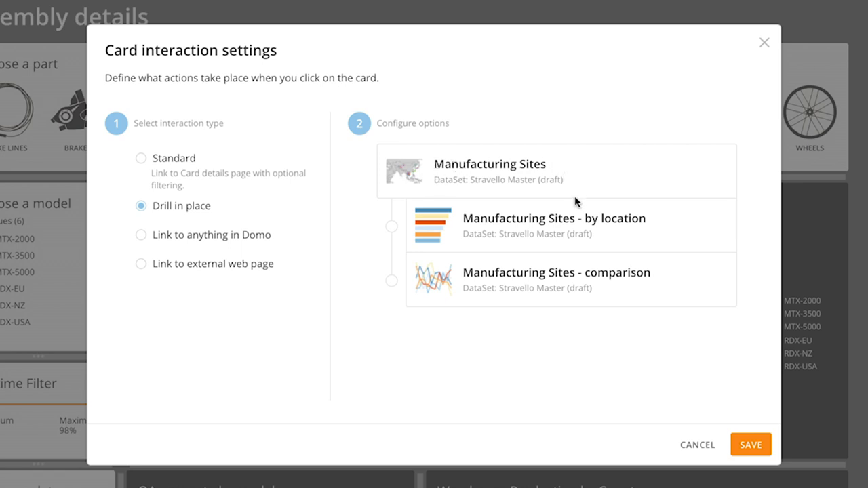
{"action": "mouse_move", "coordinate": [604, 278]}
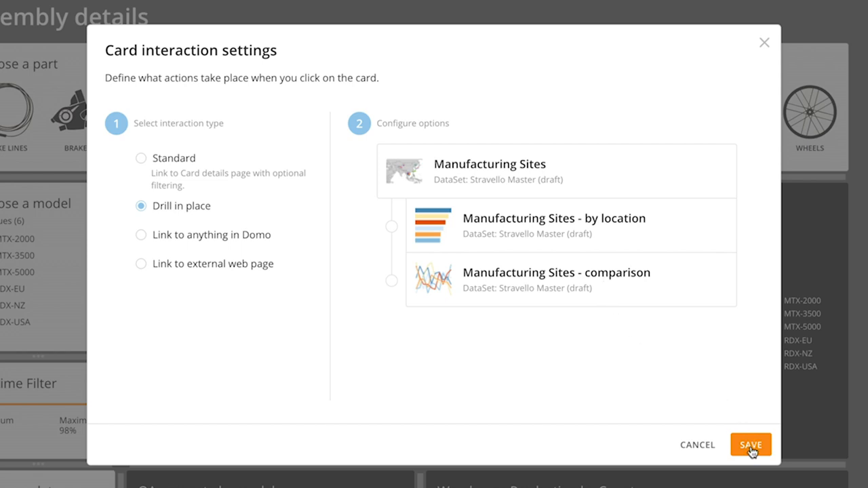
- Save the setting and drill a map bubble in place to the by-location bar chart
{"action": "left_click", "coordinate": [750, 445]}
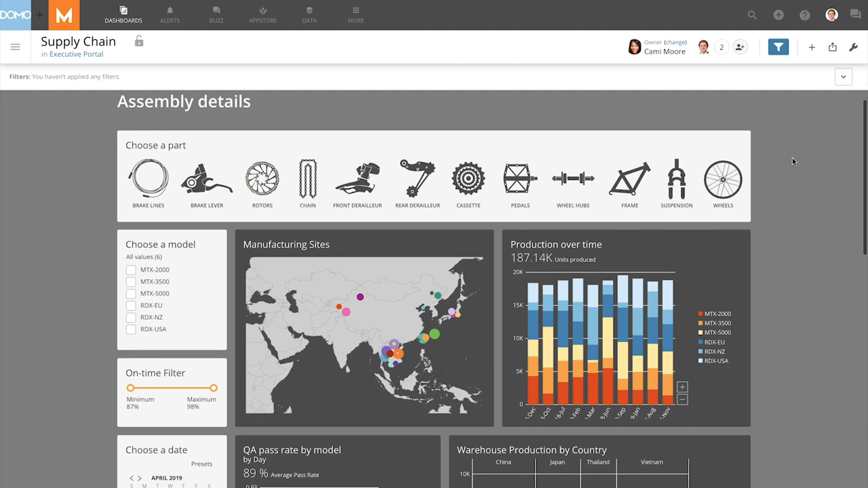
{"action": "mouse_move", "coordinate": [408, 350]}
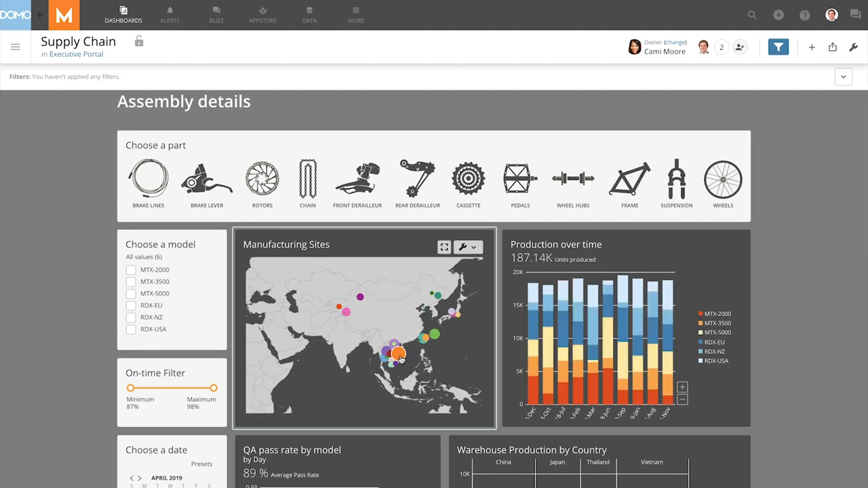
{"action": "left_click", "coordinate": [399, 353]}
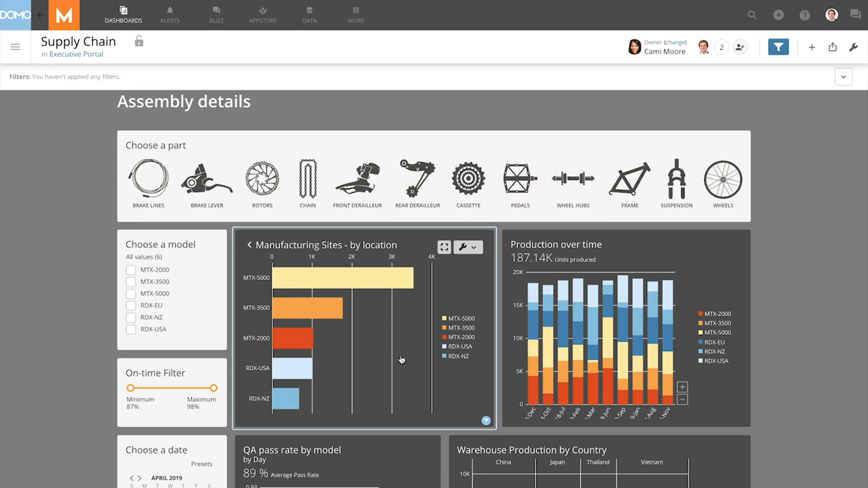
{"action": "scroll", "scroll_direction": "down", "scroll_amount": 3}
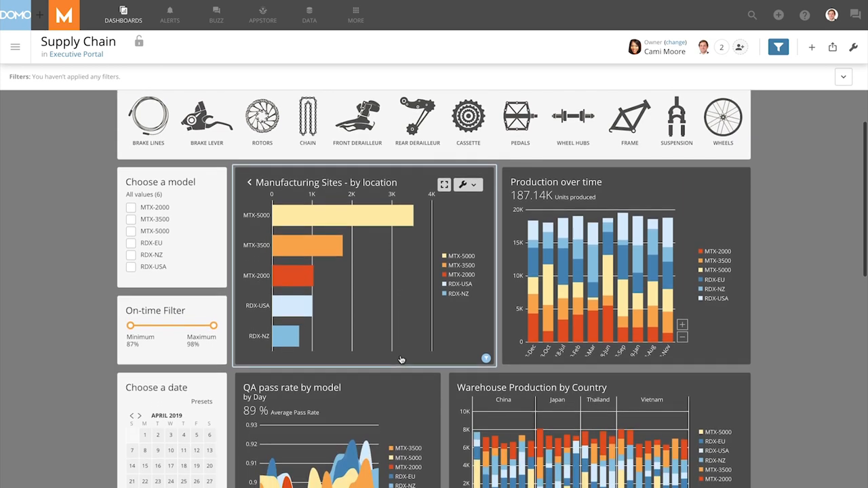
{"action": "scroll", "scroll_direction": "down", "scroll_amount": 3}
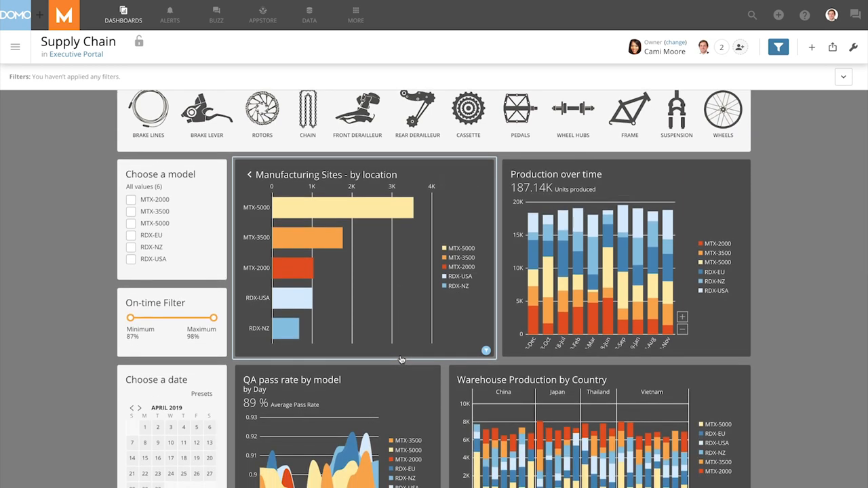